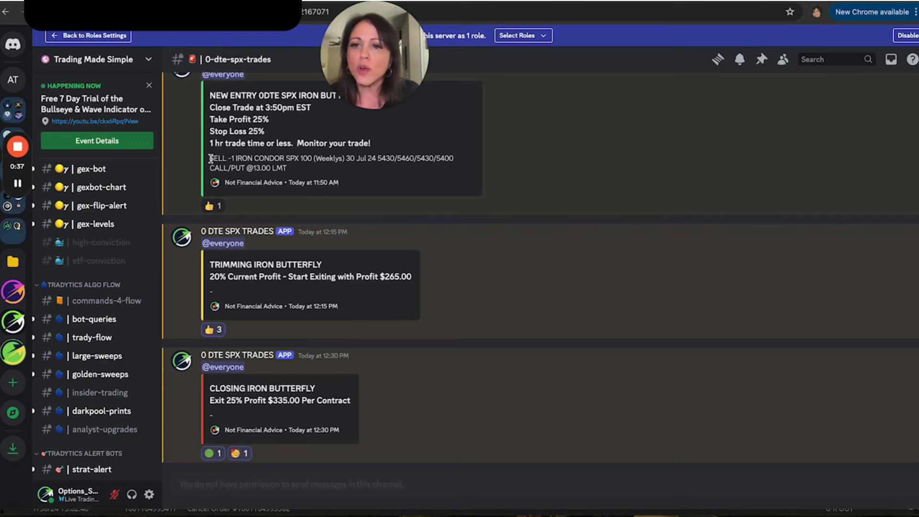
Copy the 'SELL -1 IRON CONDOR' SPX order line from the Discord alert.
drag(209, 159, 287, 168)
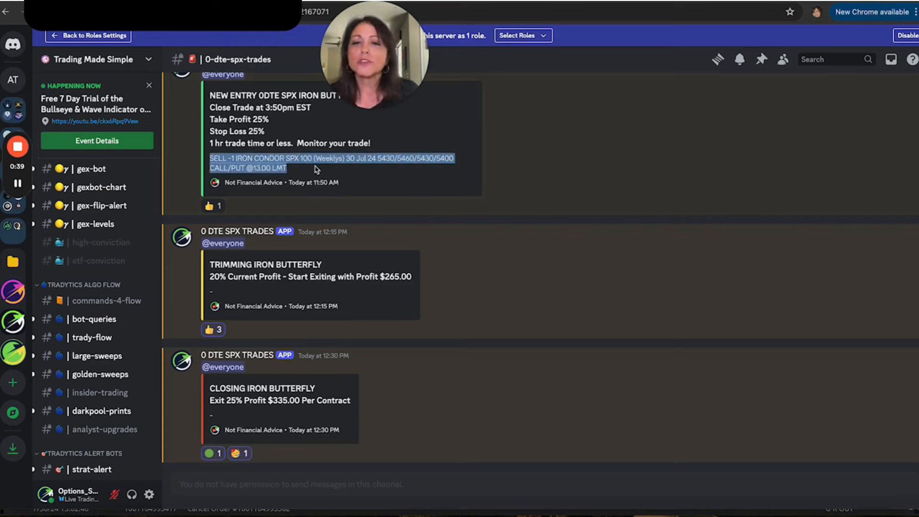
right_click(316, 168)
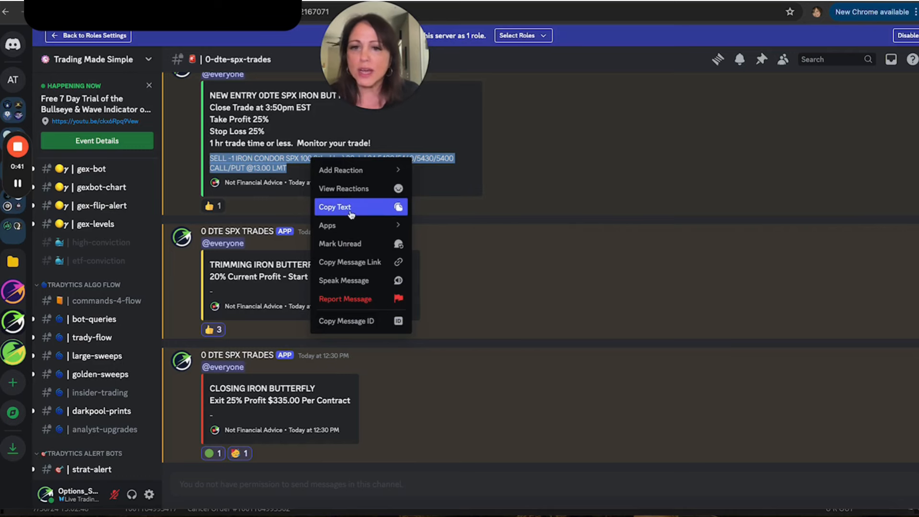
click(335, 207)
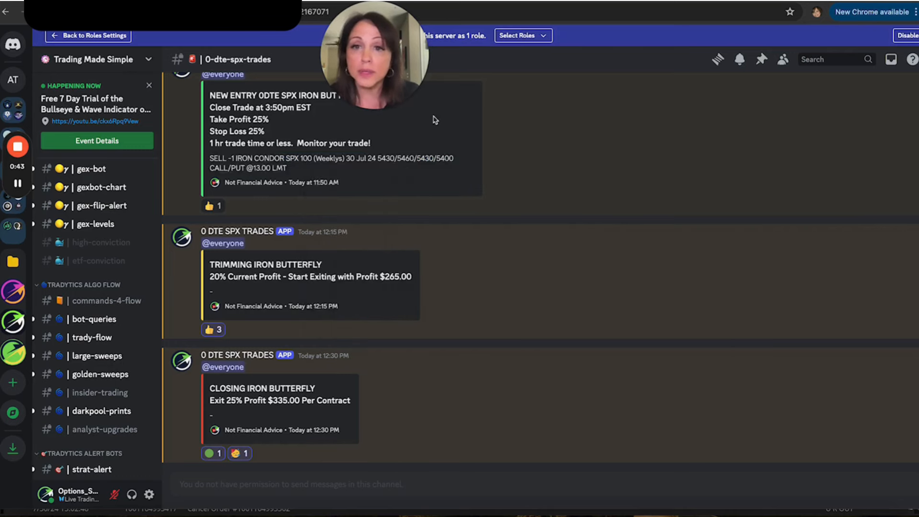
drag(209, 157, 287, 168)
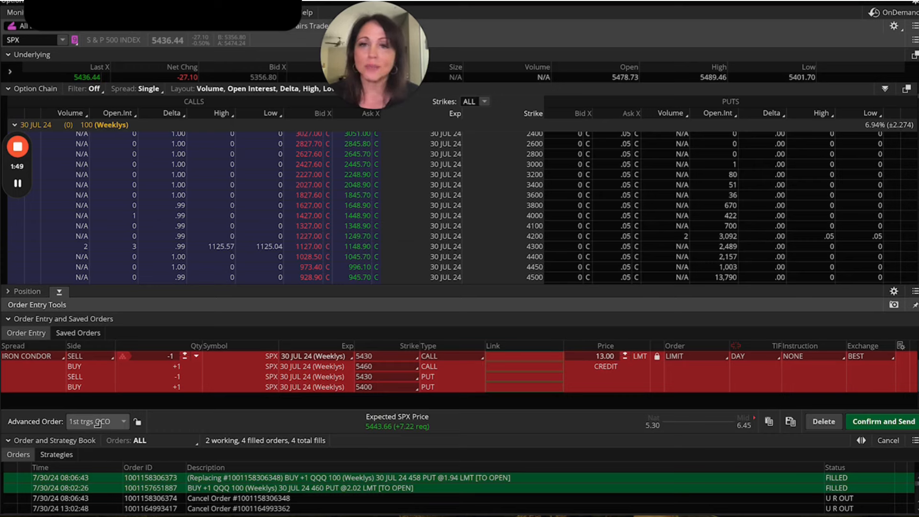
click(97, 420)
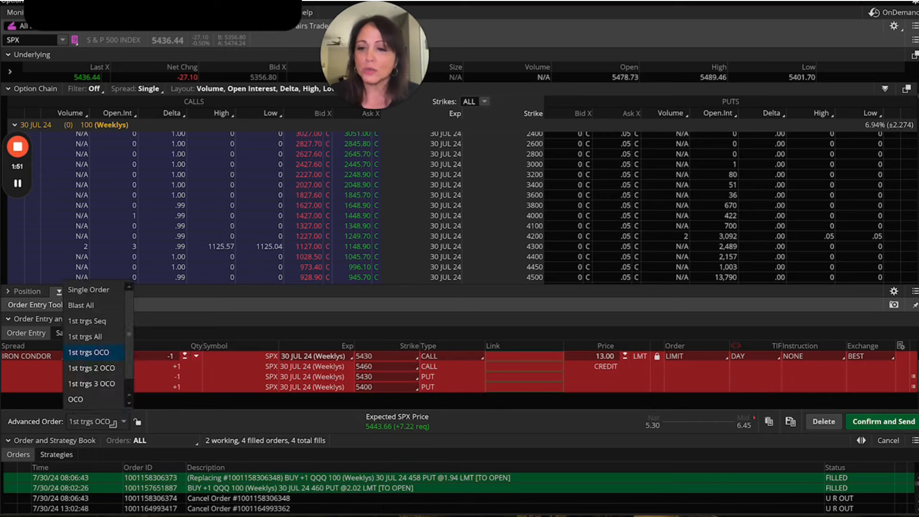
click(75, 399)
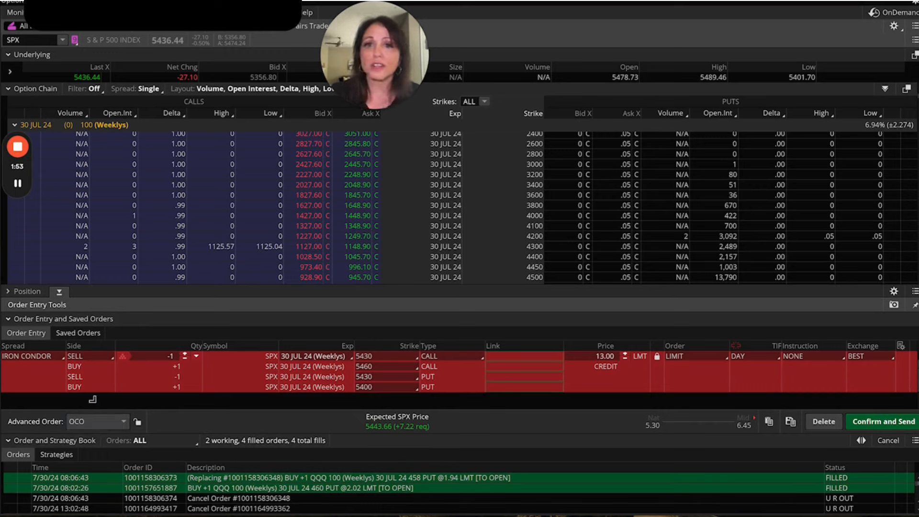
click(97, 421)
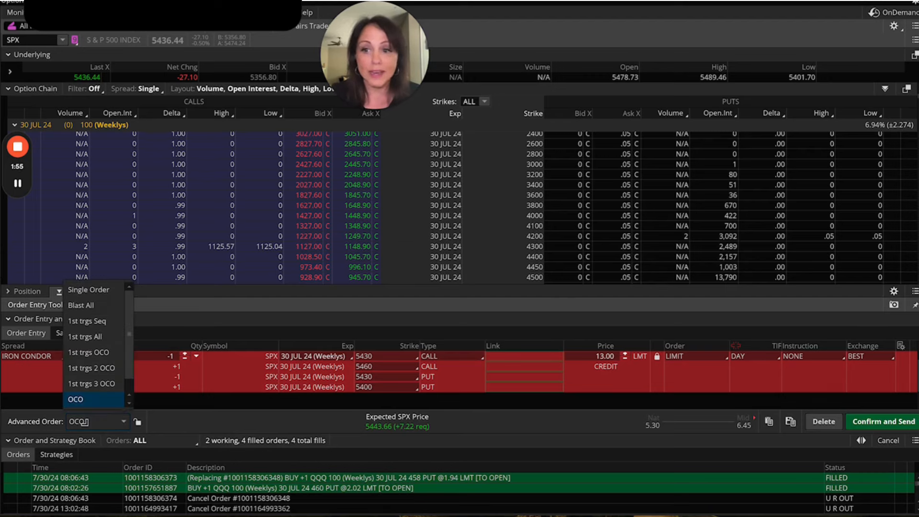
click(88, 353)
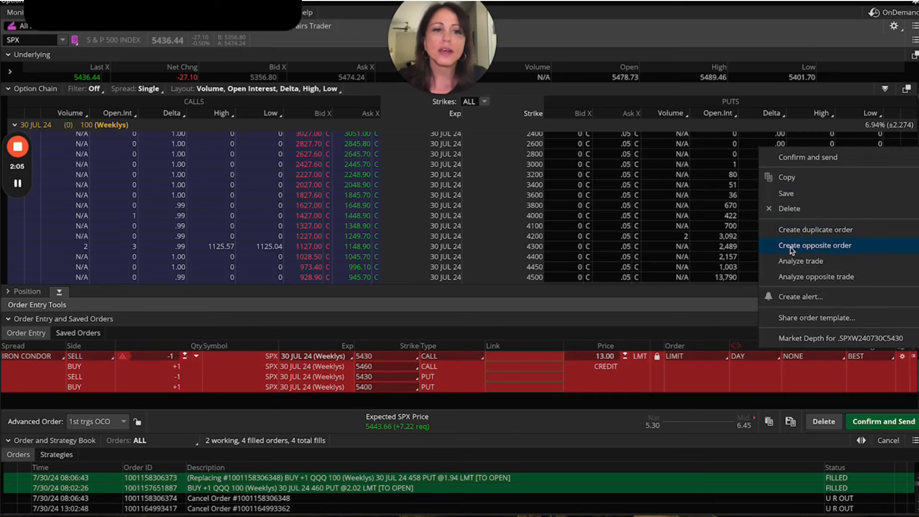
Create opposite buy-to-close orders from the SPX iron condor sell order.
click(813, 245)
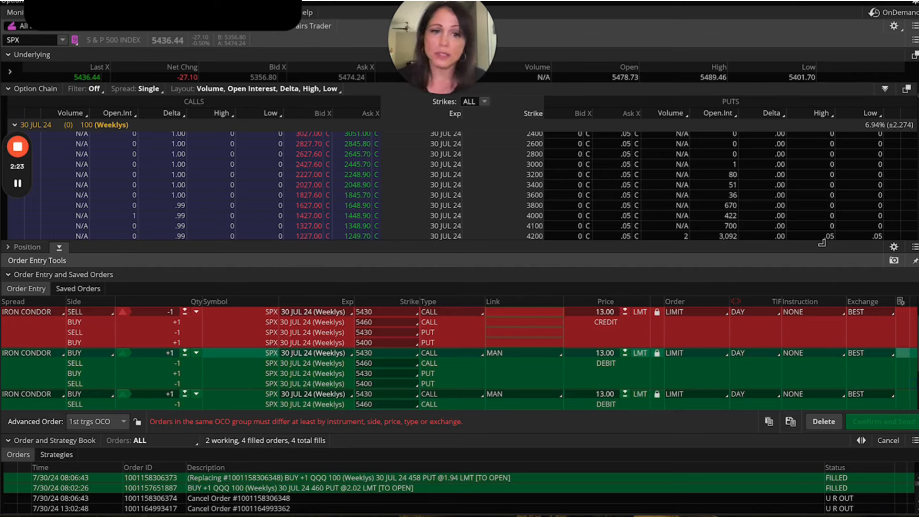
Change the first closing iron condor order to a STOP order at 16.25.
click(678, 353)
text(16.25)
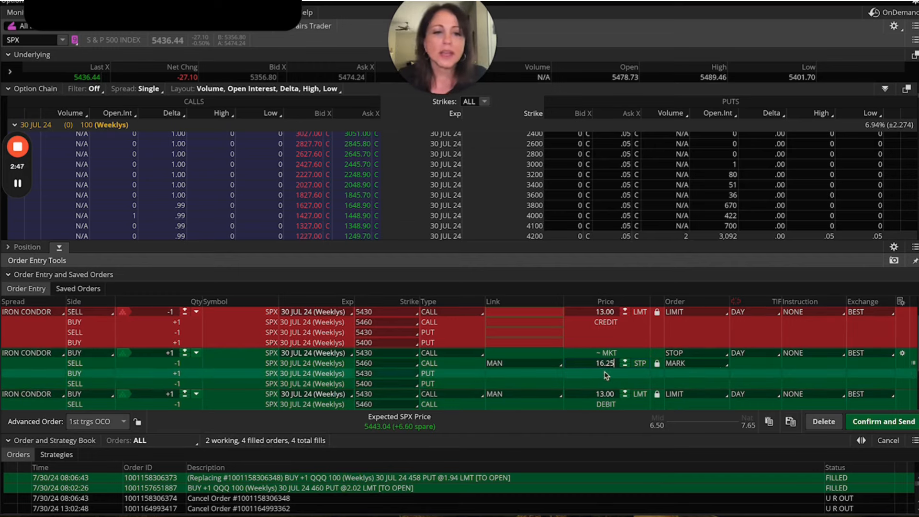
mouse_move(706, 376)
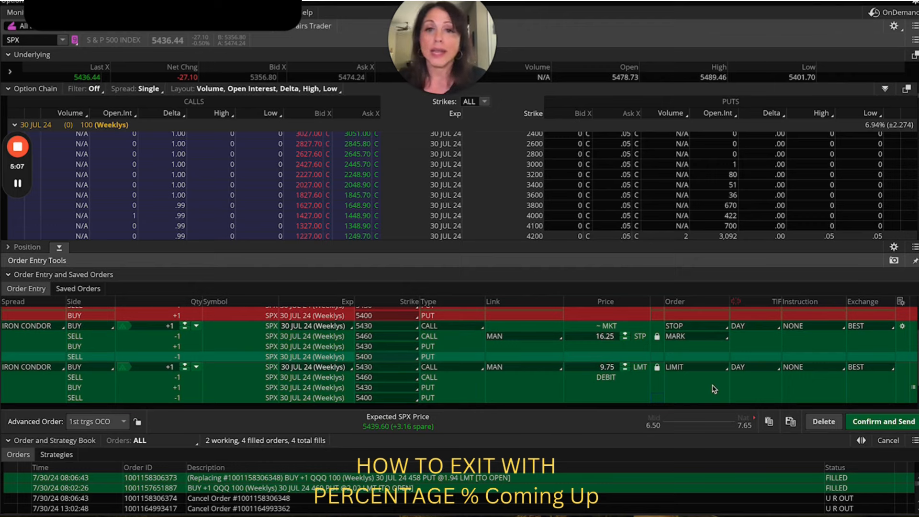
mouse_move(577, 359)
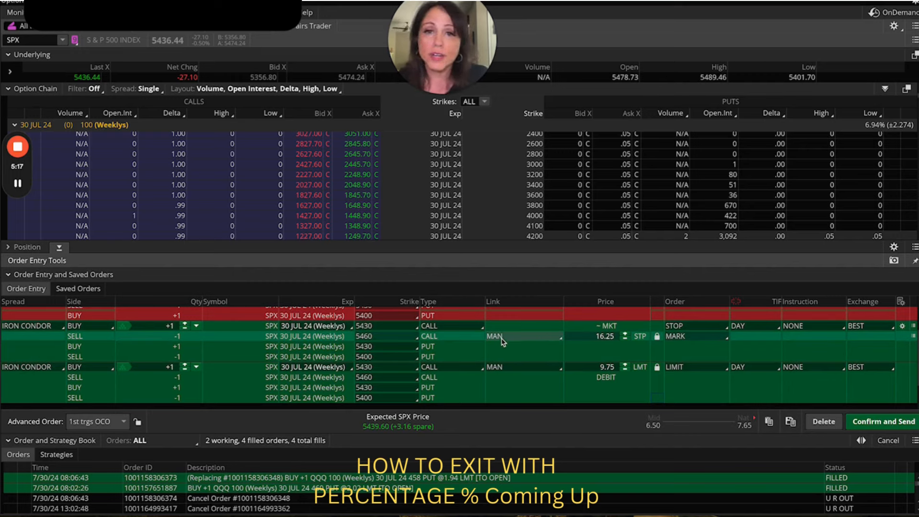
Link the stop exit's price to TRG at +25.00%.
click(520, 336)
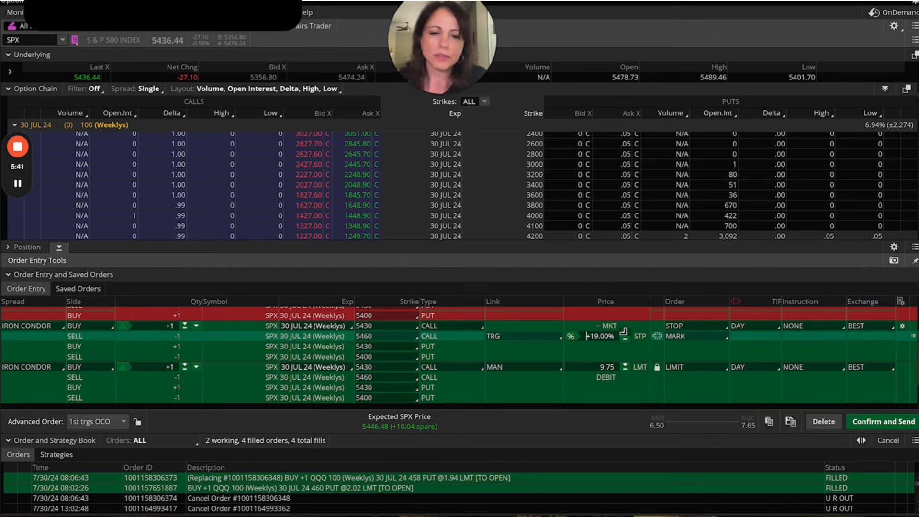
click(620, 332)
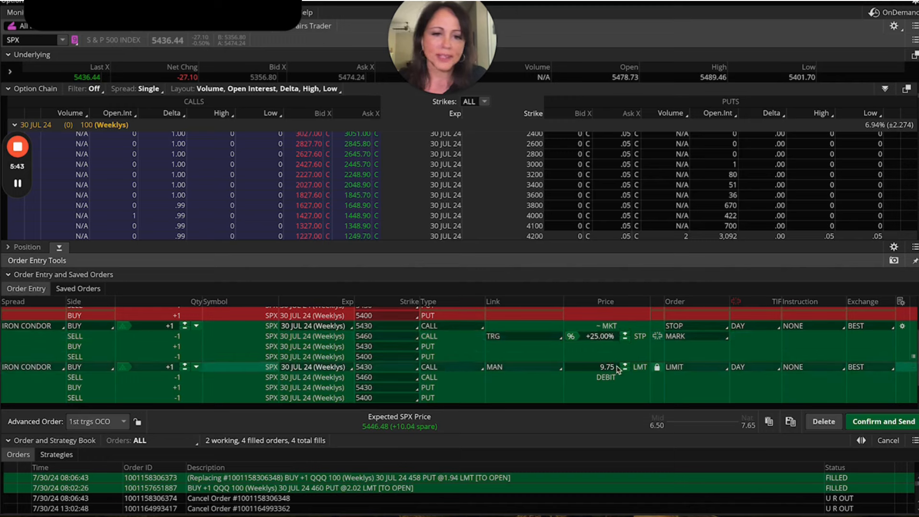
Link the take-profit limit price to TRG at -25.00%.
click(521, 366)
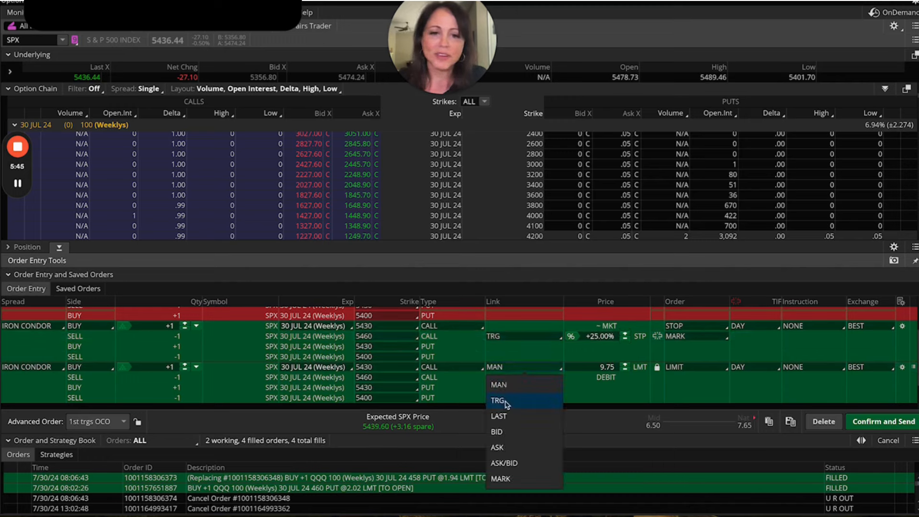
click(497, 400)
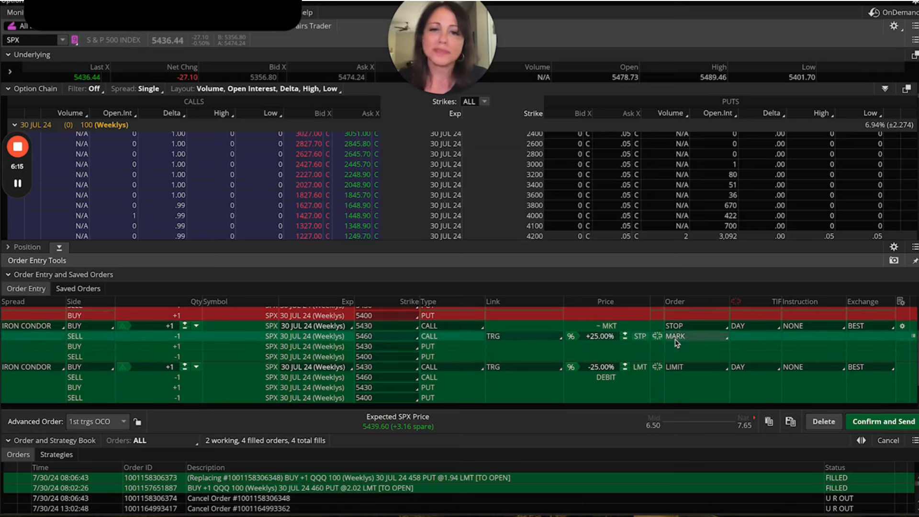
mouse_move(691, 355)
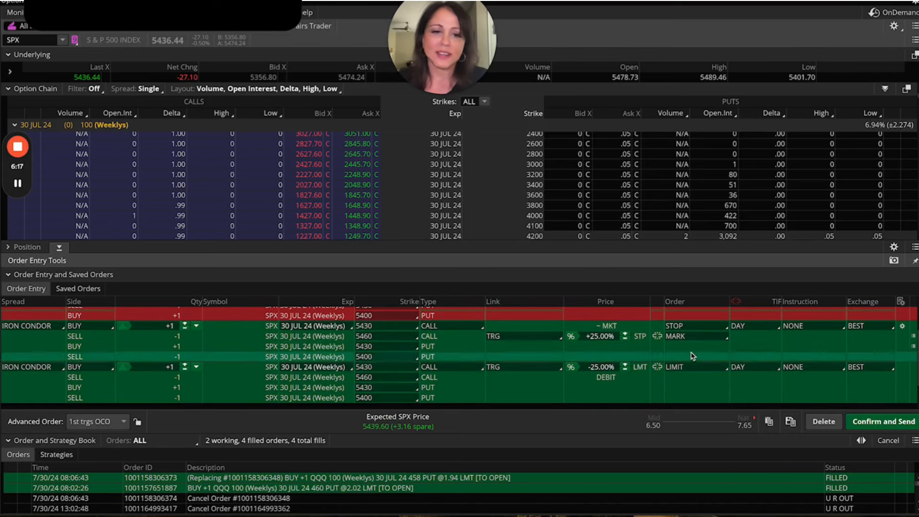